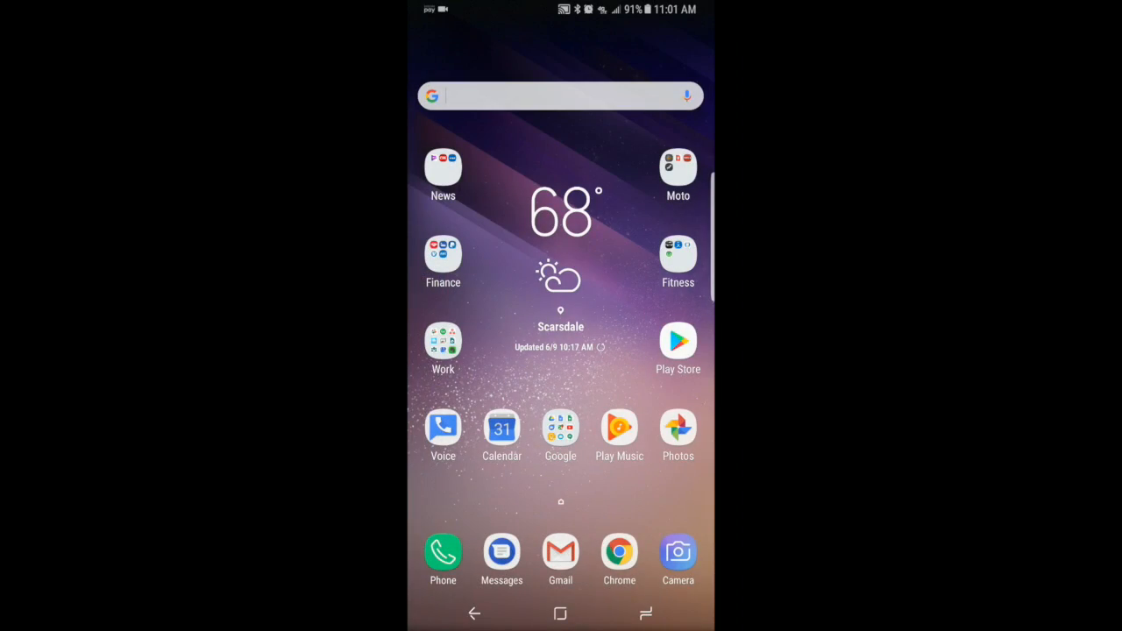
Step: Launch Gmail and open the 'Meeting' email about next Wednesday at 2:00
{"action": "left_click", "coordinate": [561, 558]}
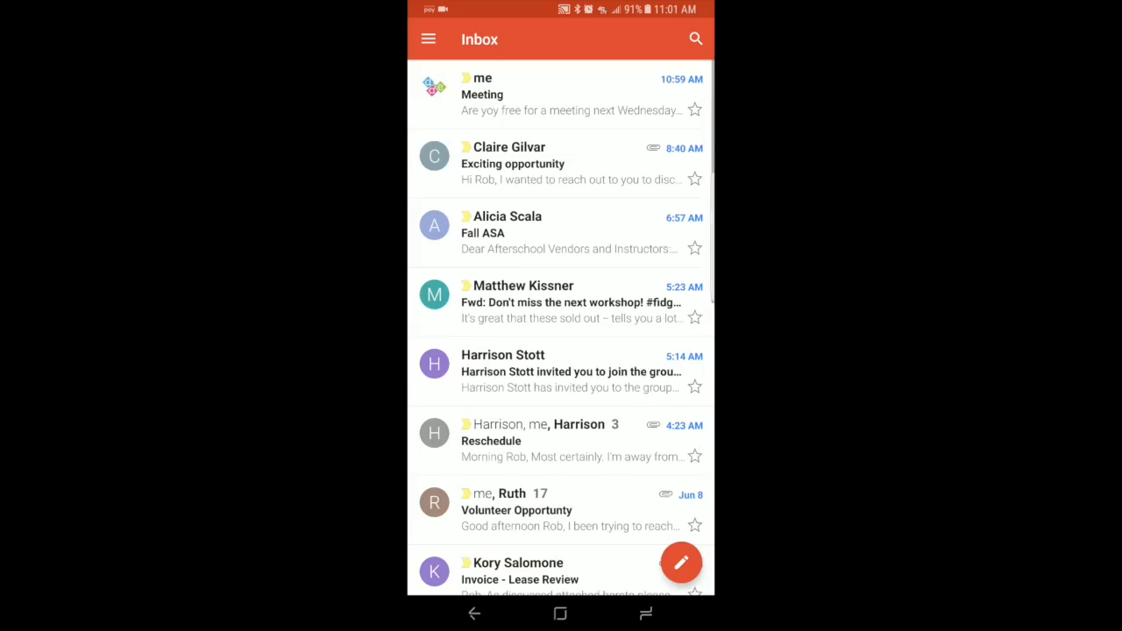
{"action": "left_click", "coordinate": [561, 93]}
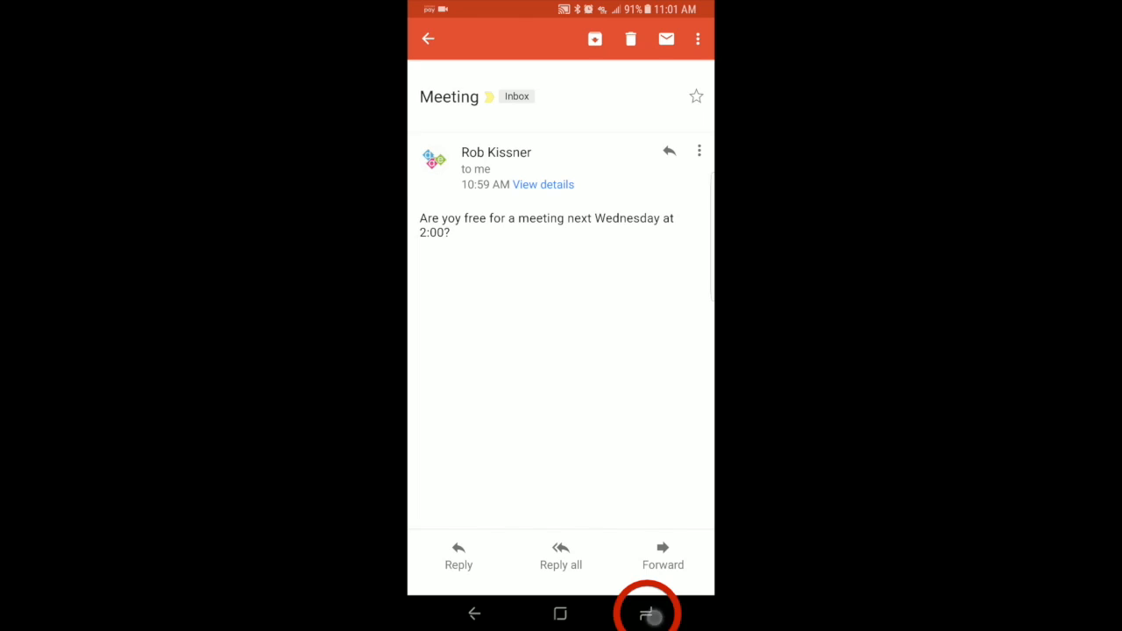
Step: Dock the Meeting email in the top split-screen pane from recent apps
{"action": "left_click", "coordinate": [647, 612]}
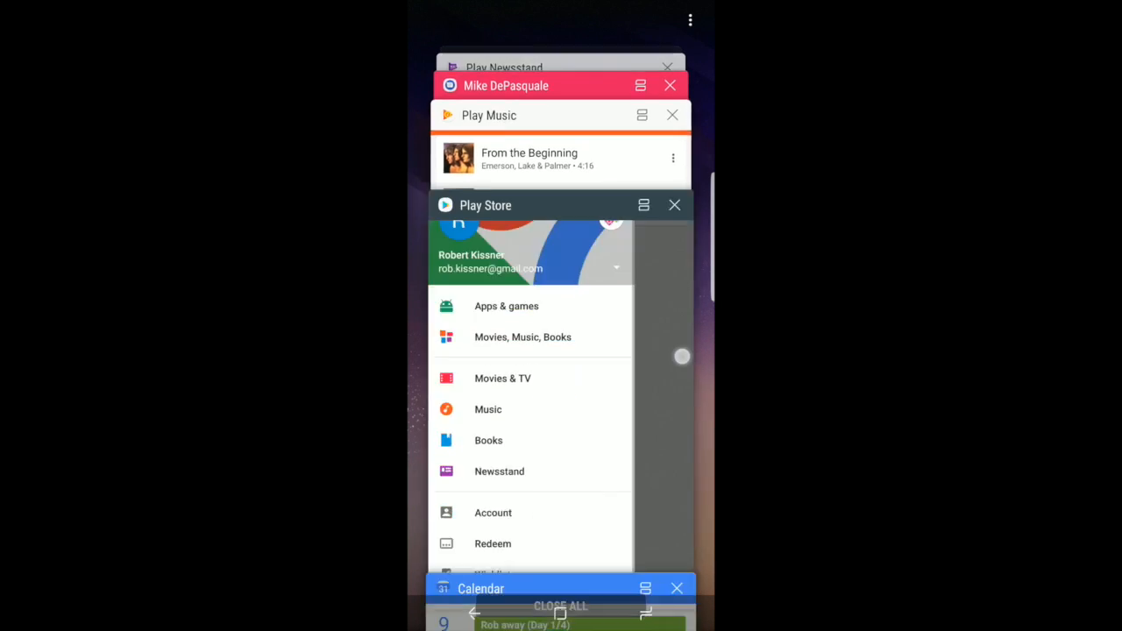
{"action": "scroll", "scroll_direction": "down", "scroll_amount": 3}
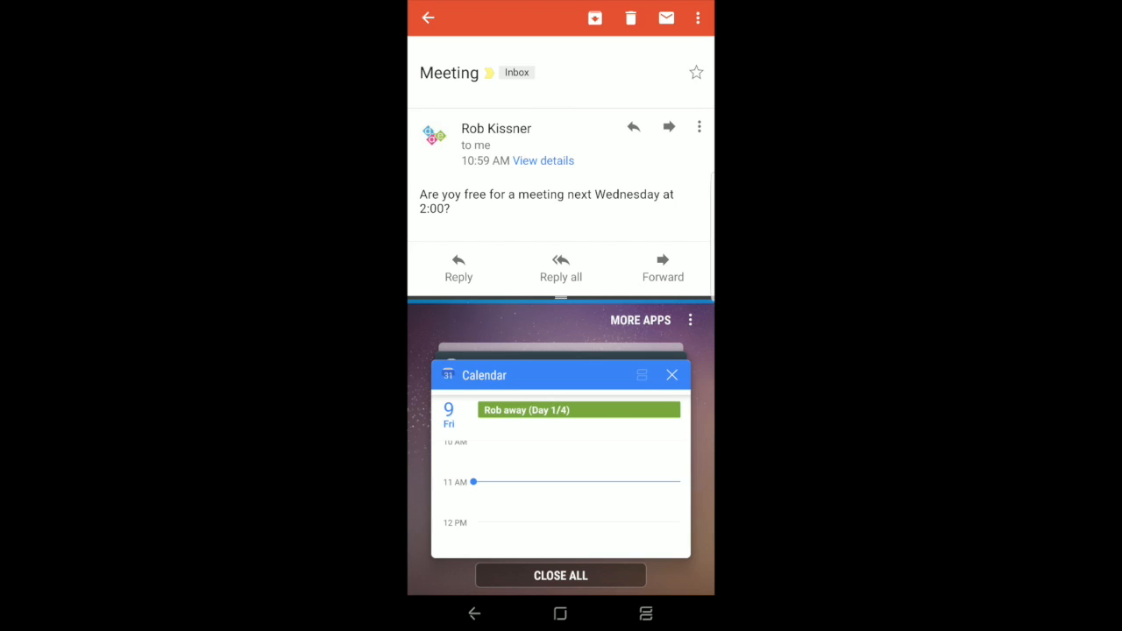
Step: Put Calendar in the bottom pane and reply 'Sounds great' to the Meeting email
{"action": "left_click", "coordinate": [642, 375]}
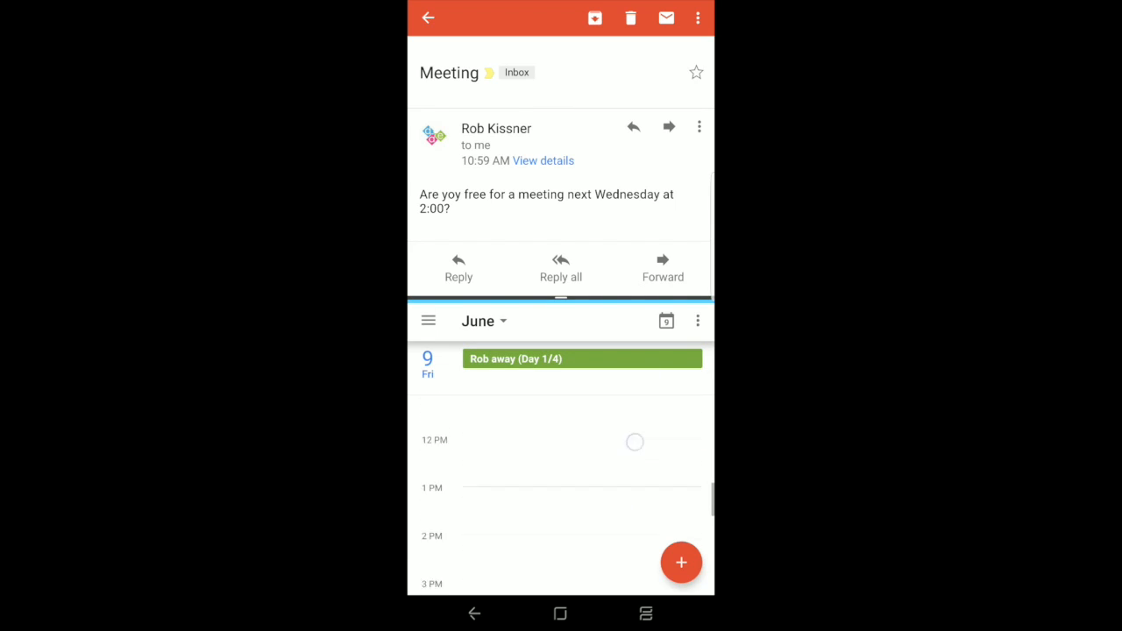
{"action": "left_click", "coordinate": [484, 321]}
{"action": "type", "text": "Sound"}
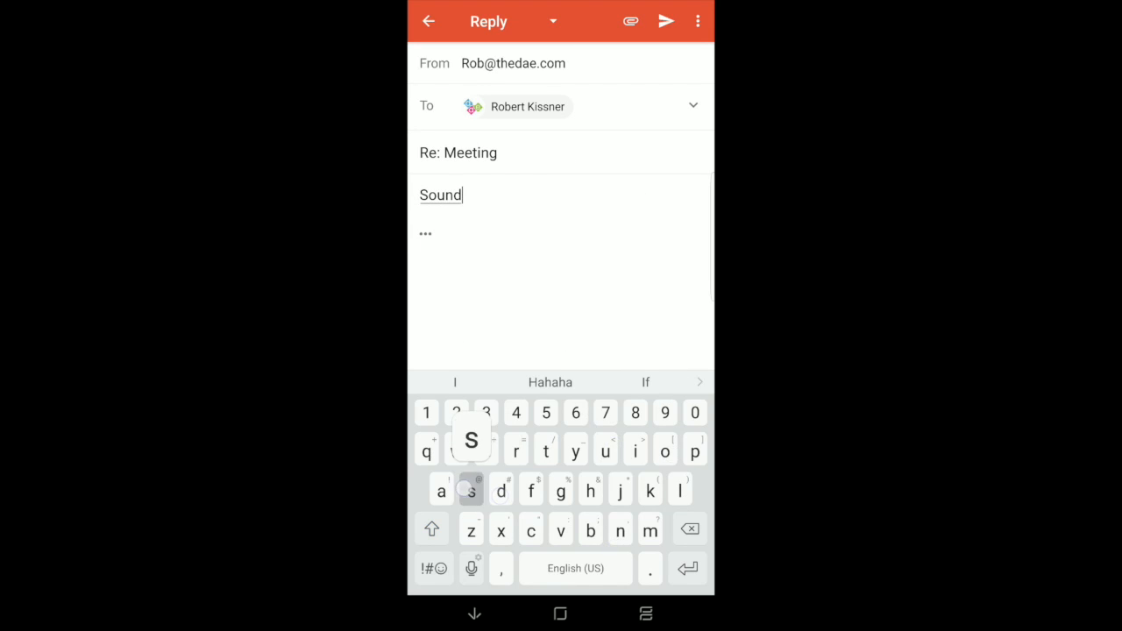
{"action": "left_click", "coordinate": [454, 382]}
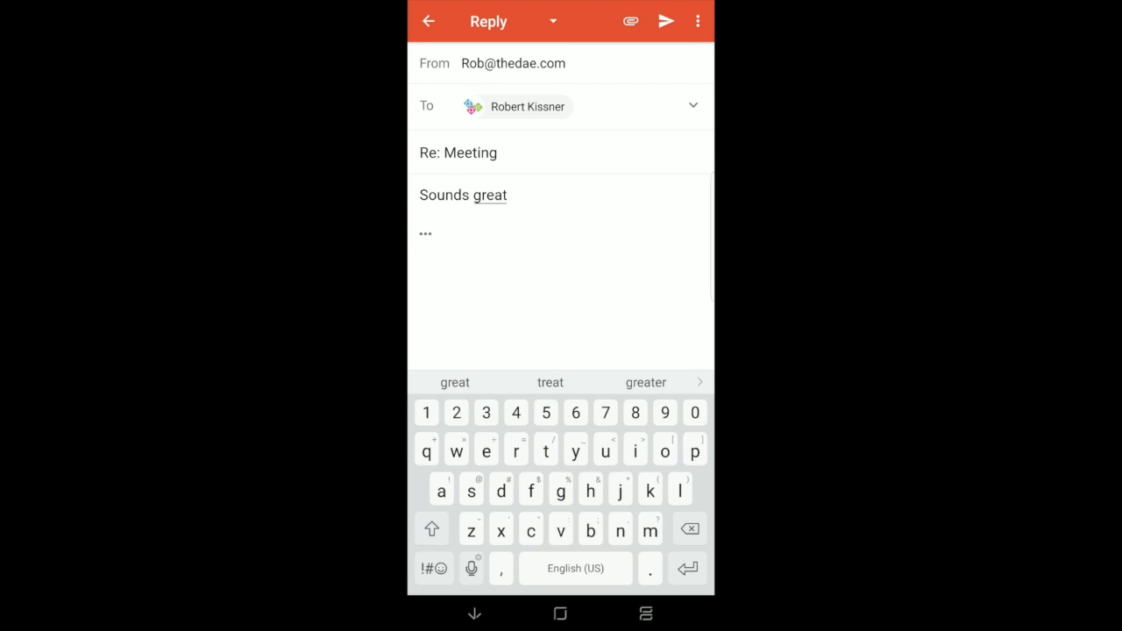
{"action": "left_click", "coordinate": [666, 20]}
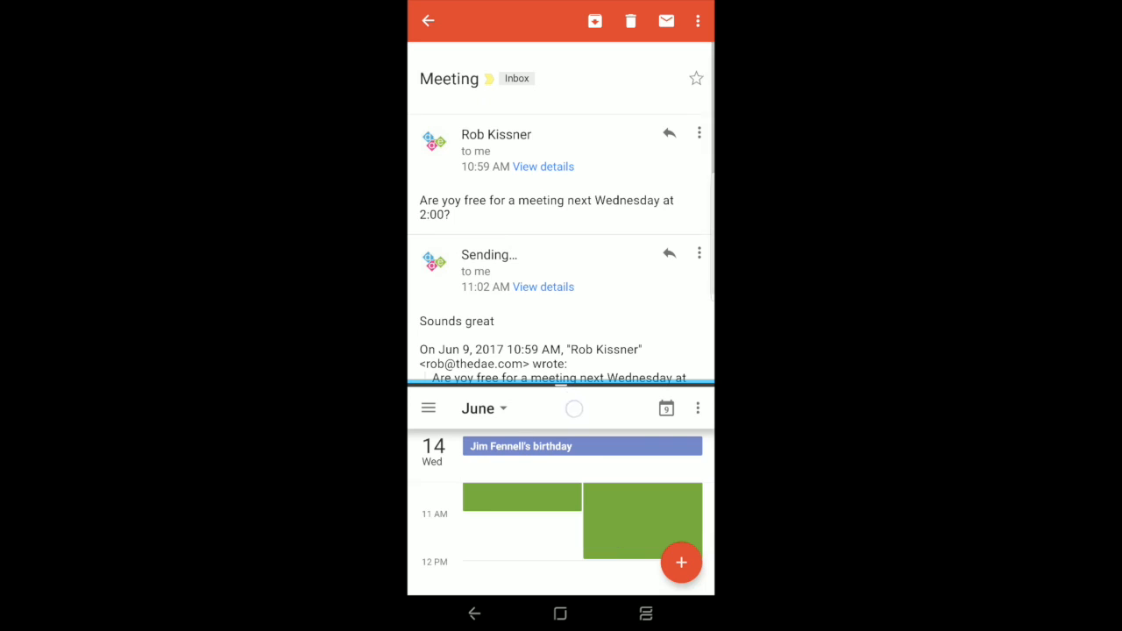